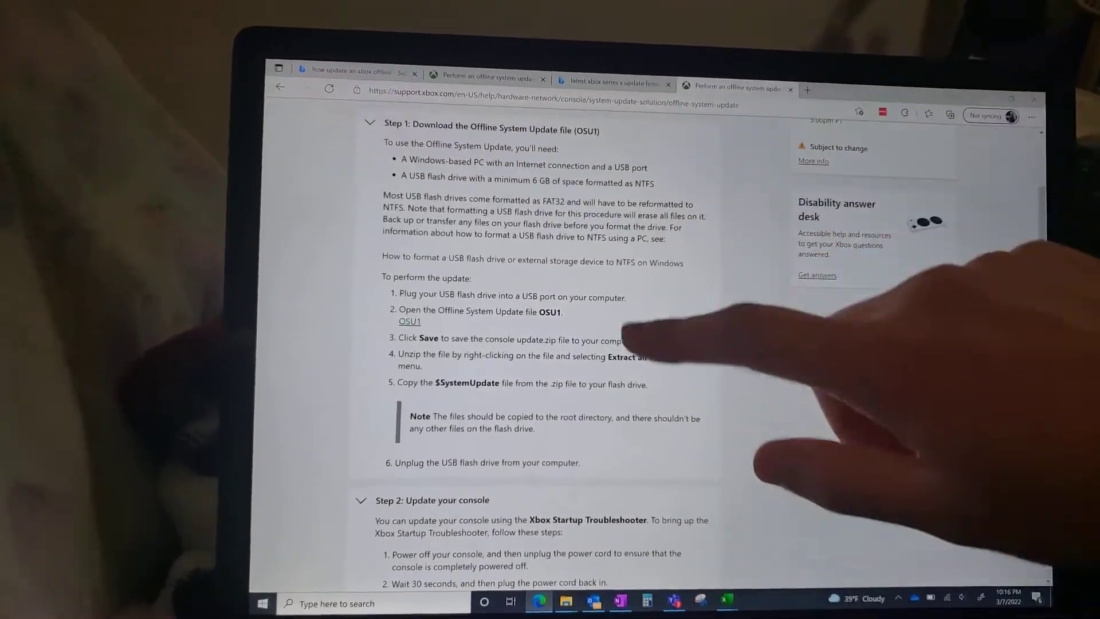
scroll("down", 3)
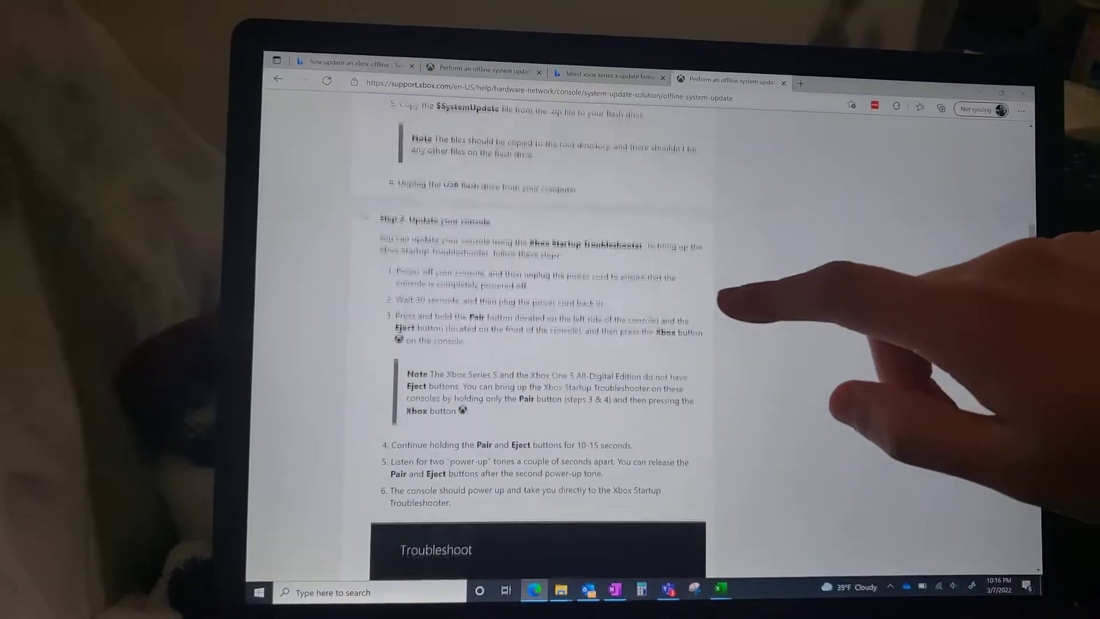
scroll("down", 3)
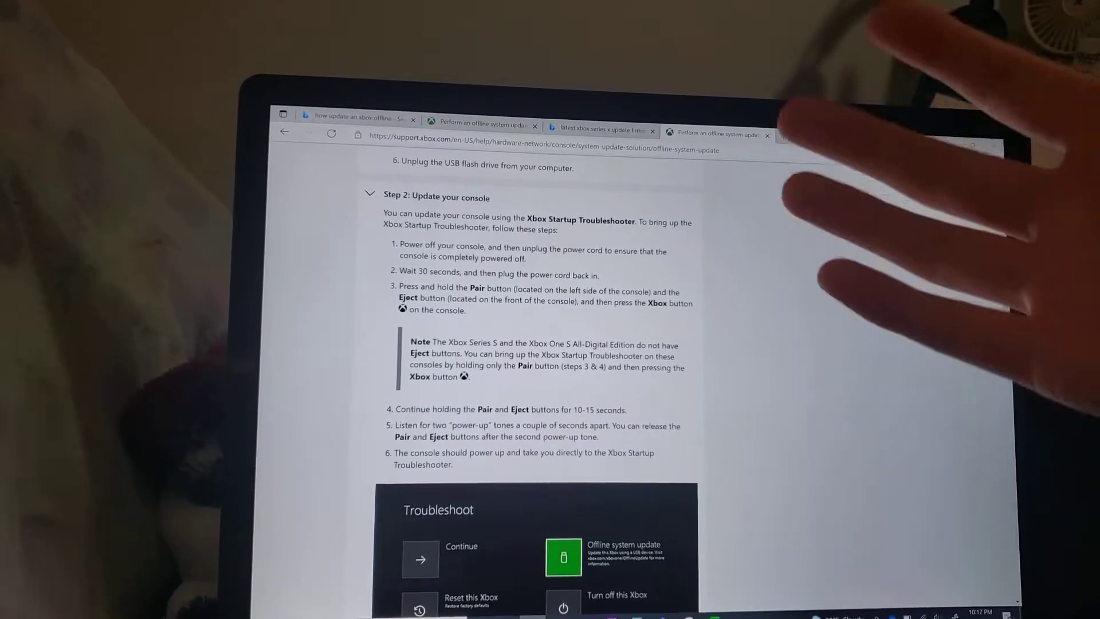
scroll("down", 3)
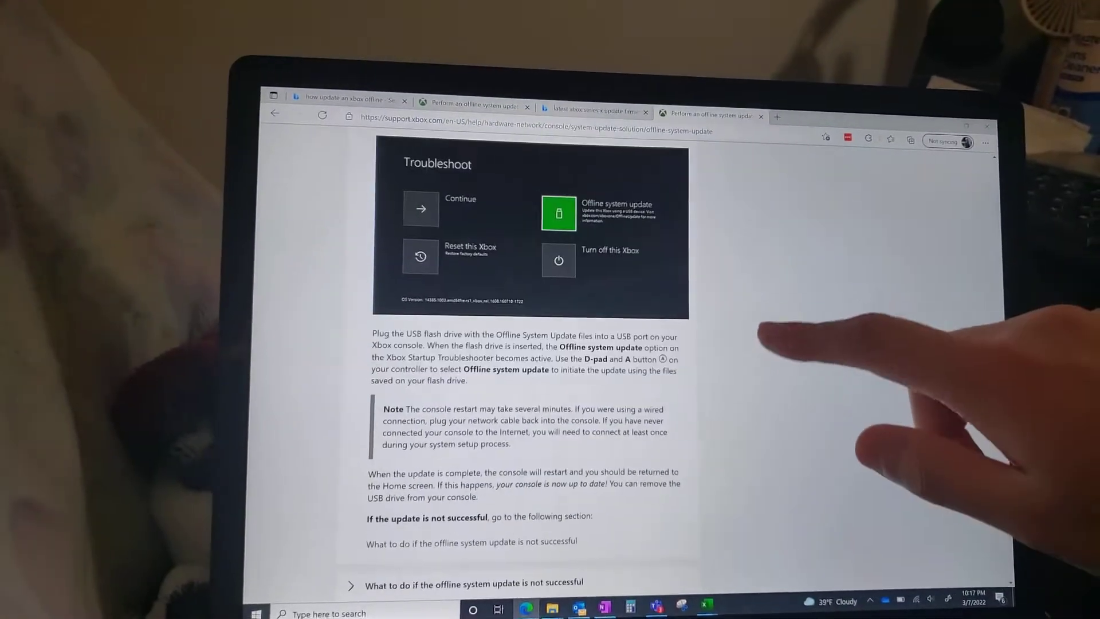